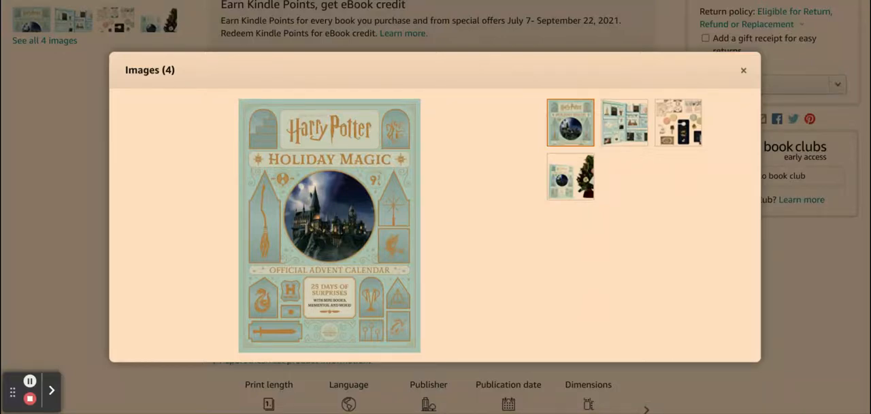
pyautogui.moveTo(456, 256)
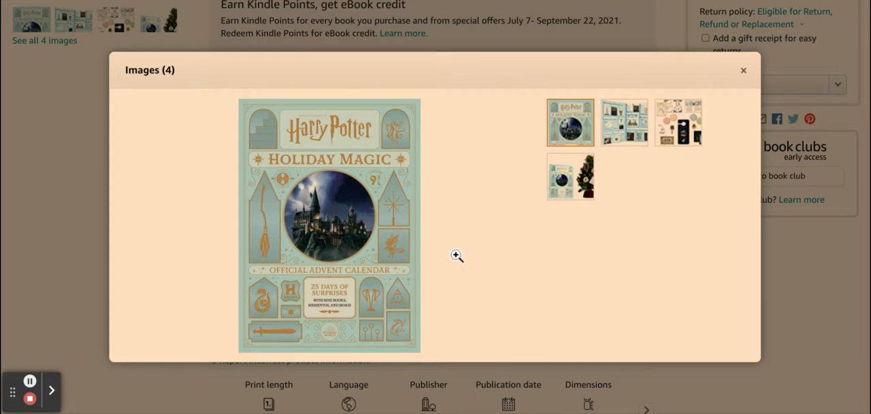
pyautogui.moveTo(624, 123)
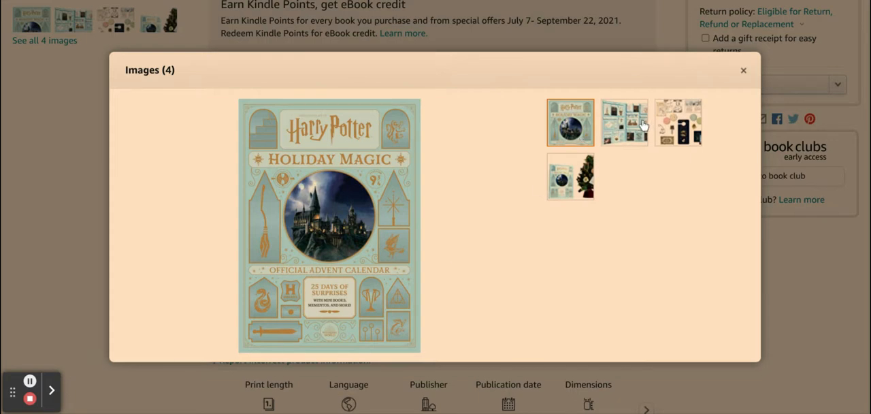
# - View the opened-calendar photo, then the photo of the included keepsake items
pyautogui.click(624, 122)
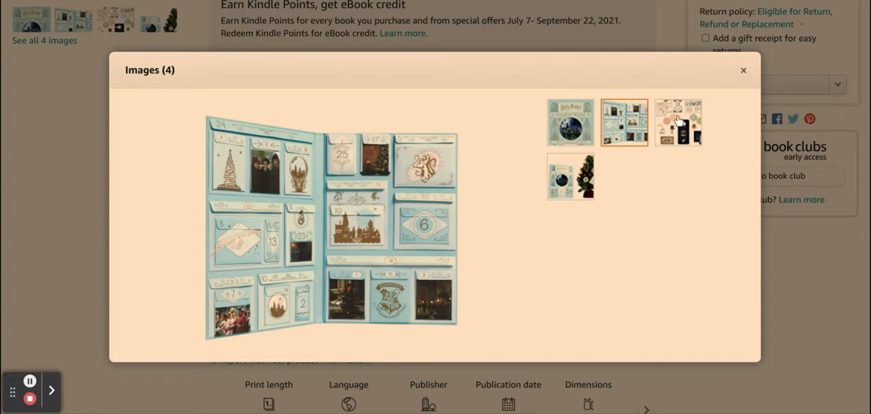
pyautogui.click(678, 122)
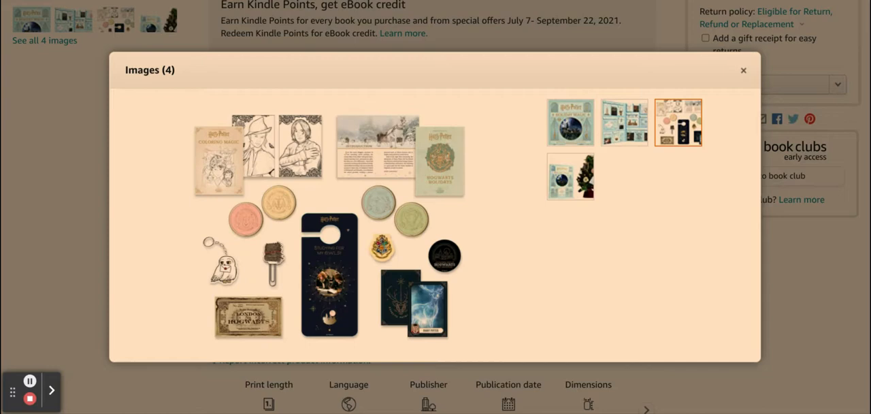
pyautogui.moveTo(587, 184)
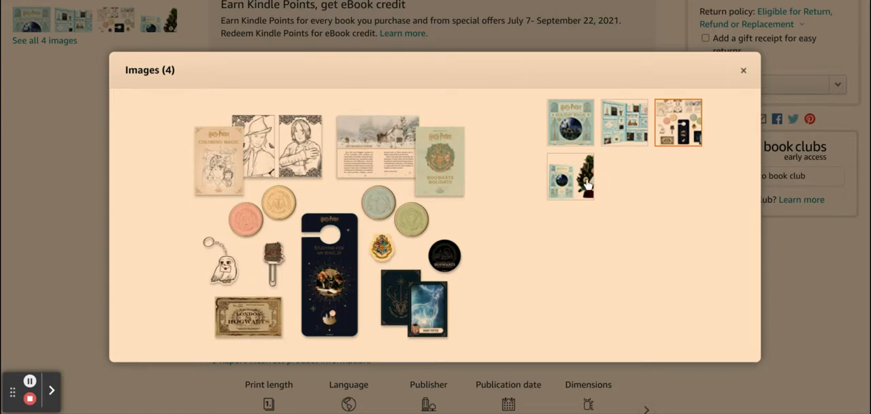
# - View the fourth photo of the calendar beside a decorated tree, then return to the cover
pyautogui.click(571, 177)
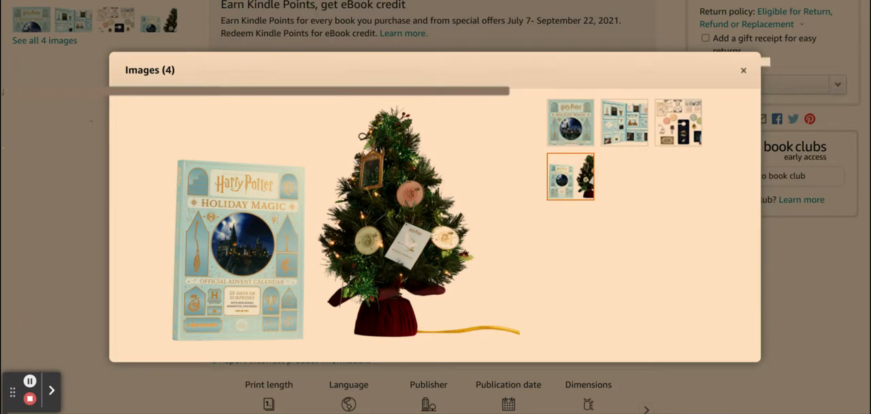
pyautogui.click(570, 123)
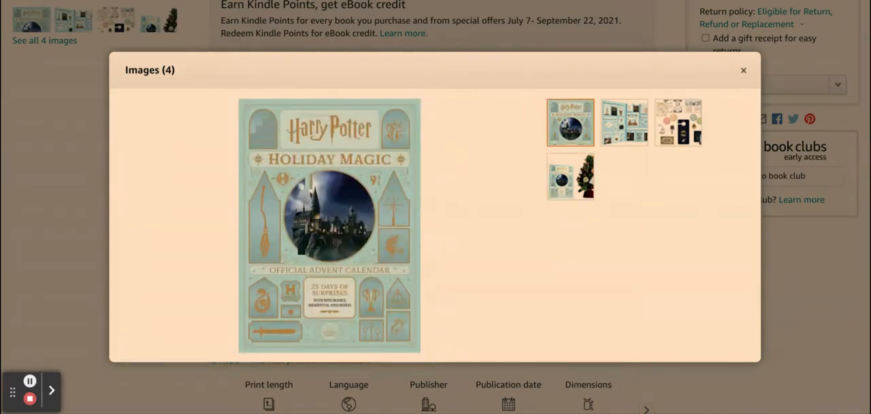